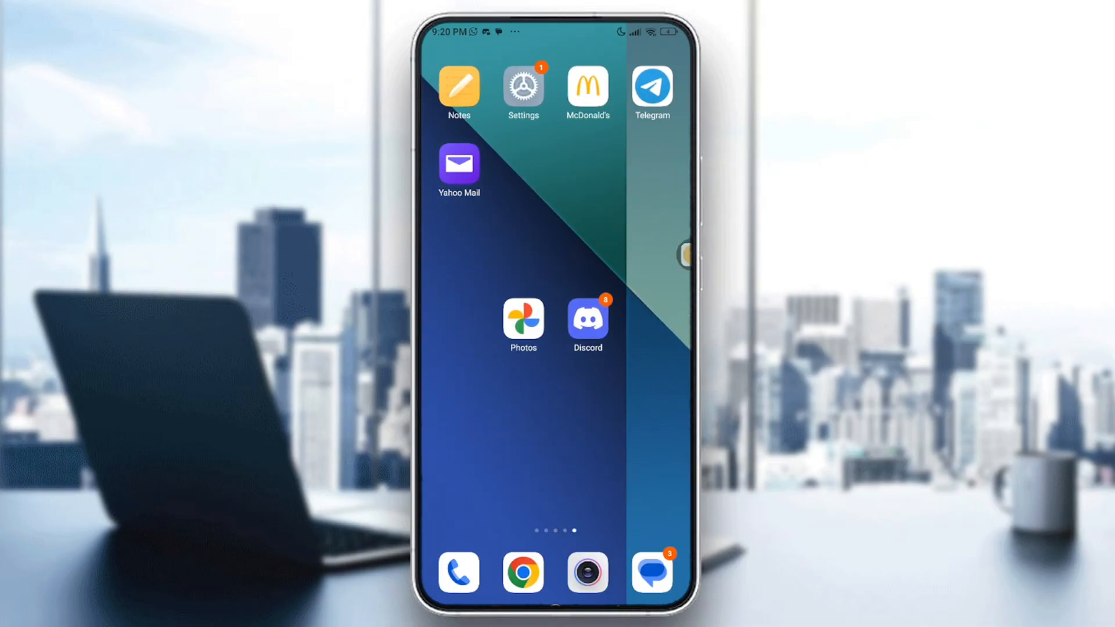
Open the device Settings app
click(522, 318)
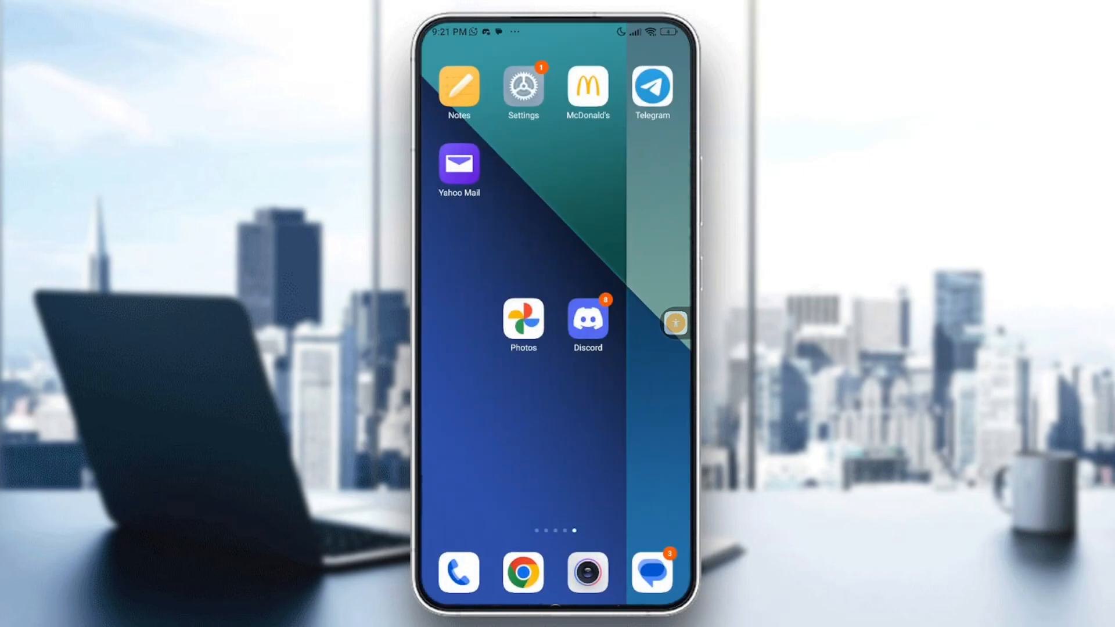
drag(675, 323, 586, 137)
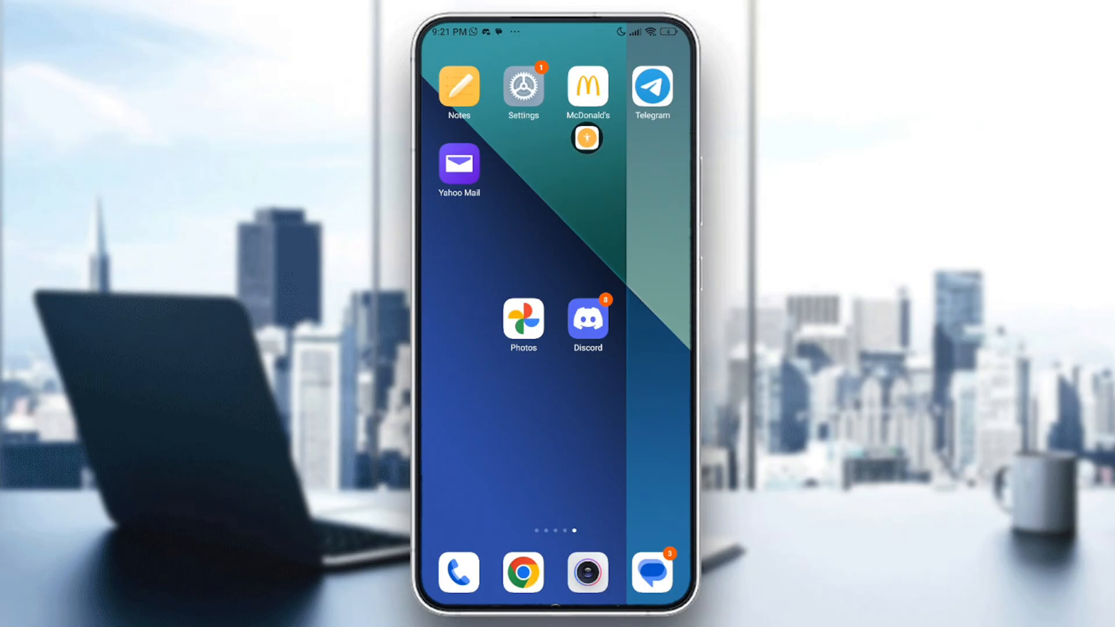
drag(586, 137, 674, 164)
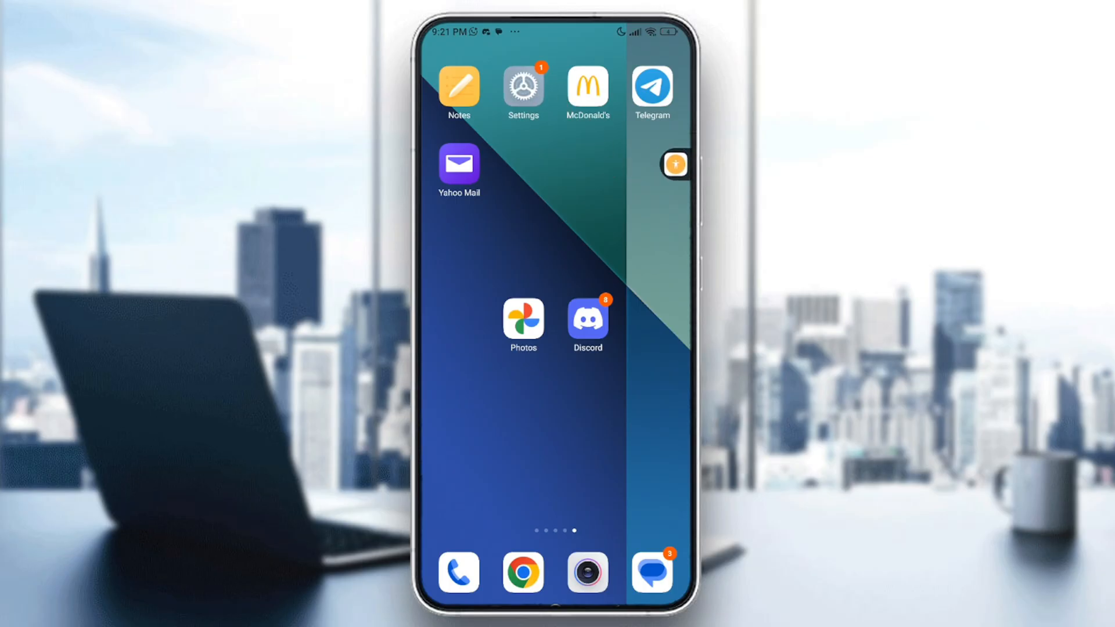
click(523, 88)
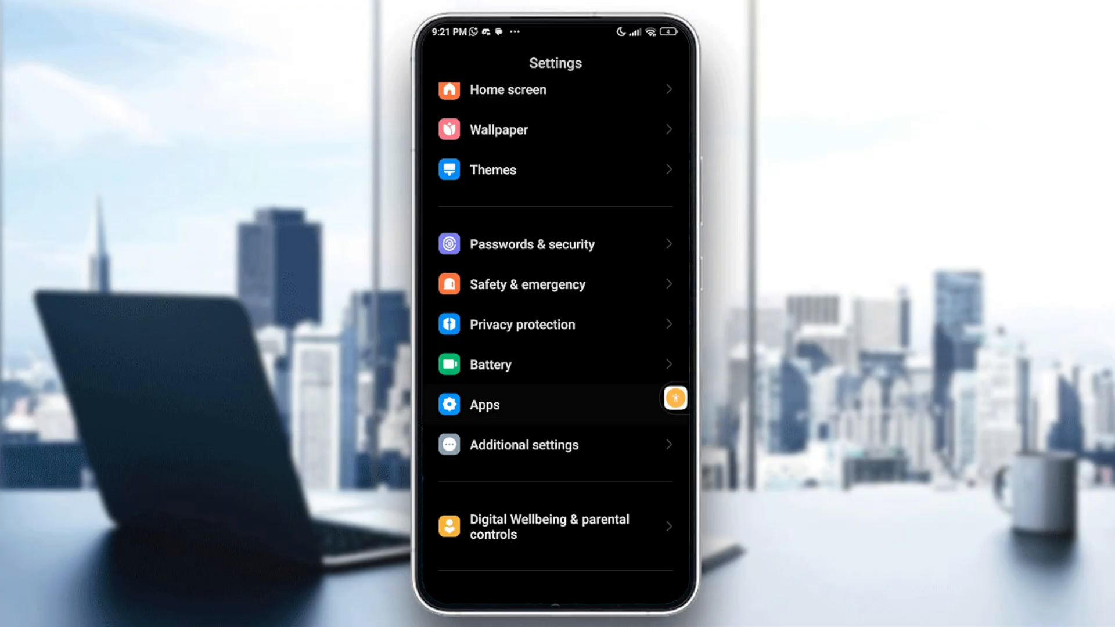
Search installed apps for 'photos' and open the Photos app info page
click(483, 405)
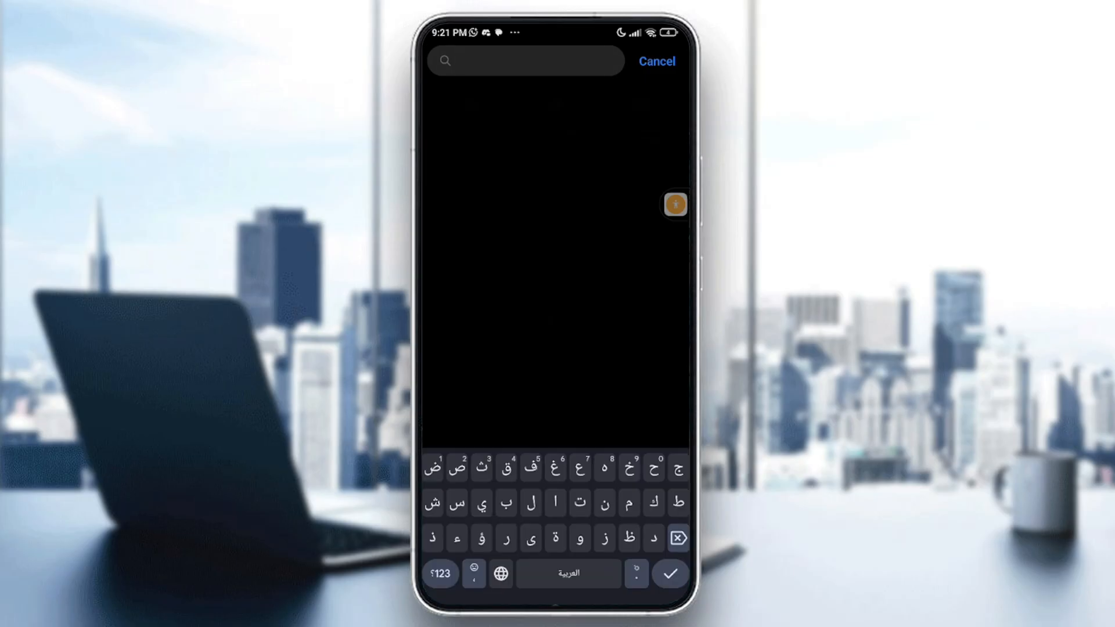
click(500, 574)
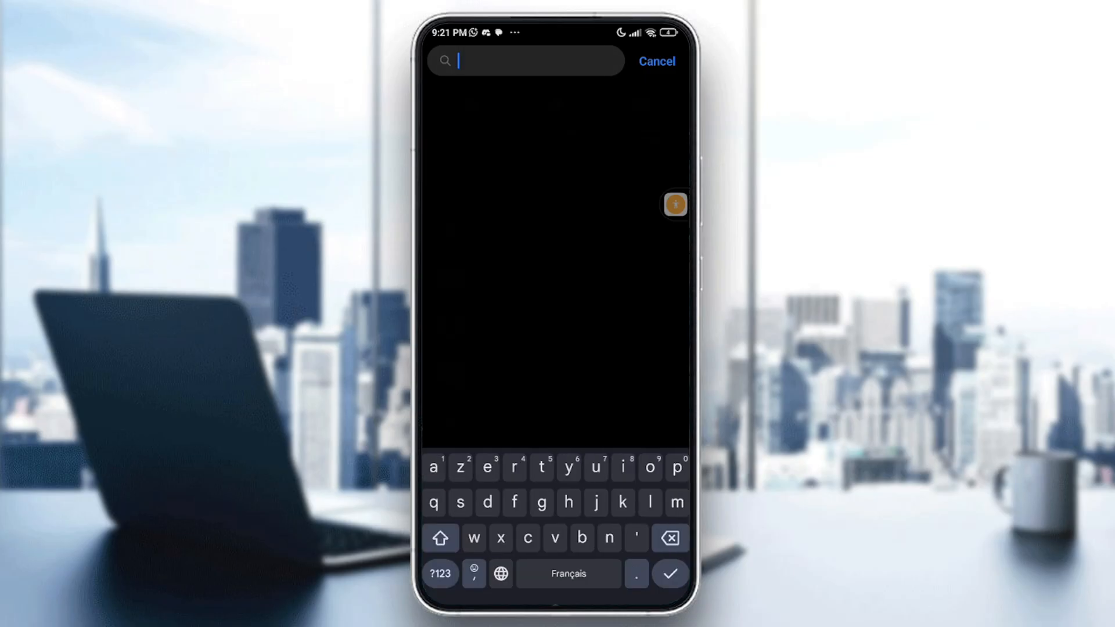
text(photos)
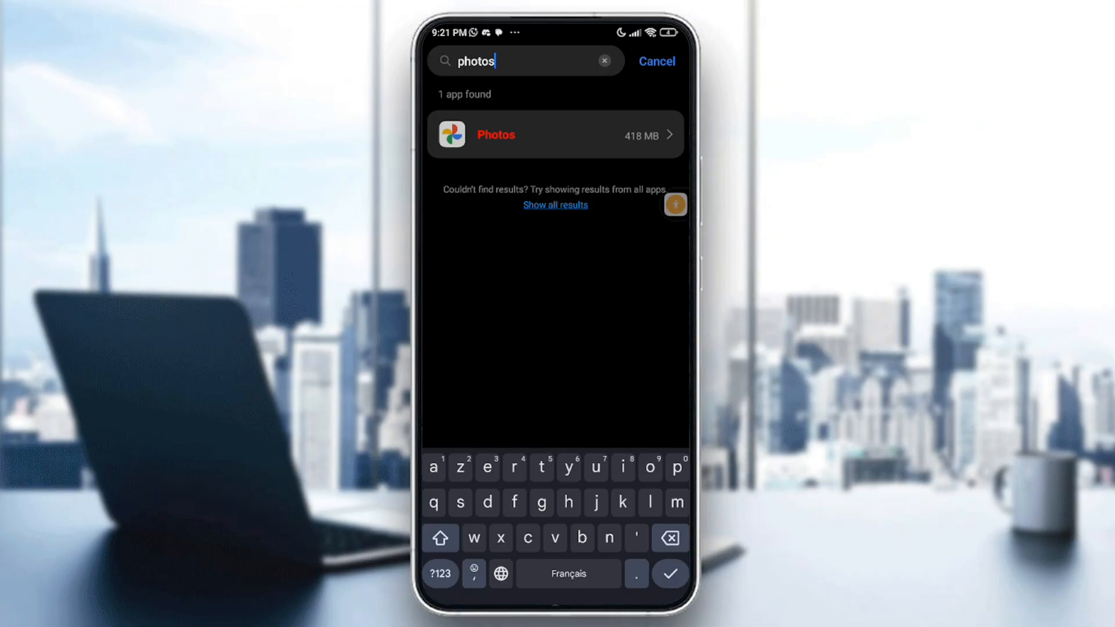
click(554, 134)
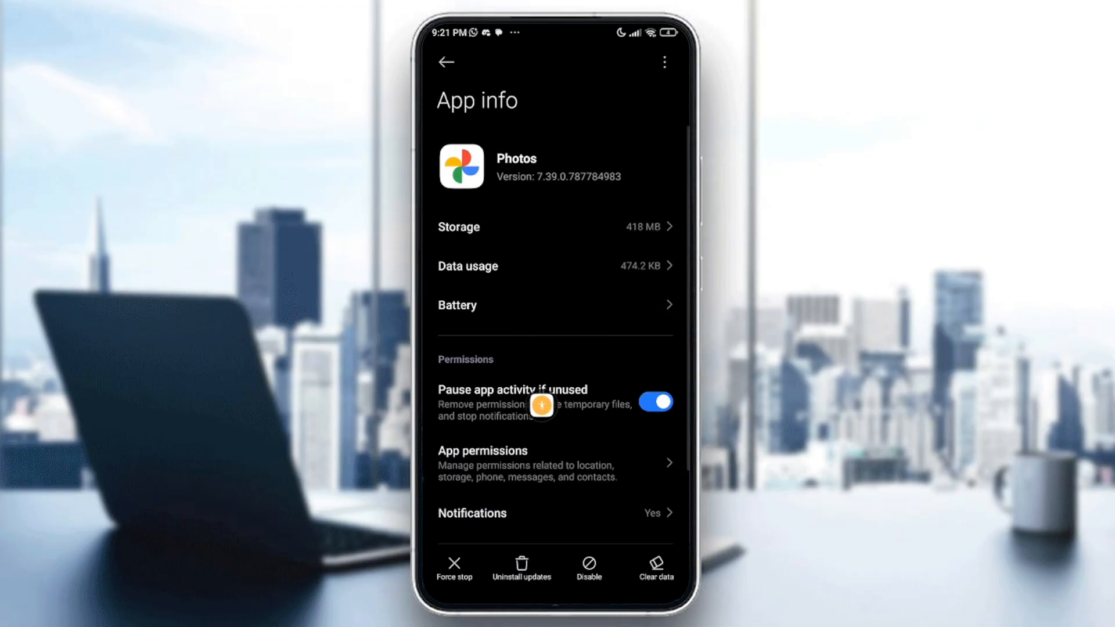
Force stop Photos and confirm the warning with OK
click(454, 569)
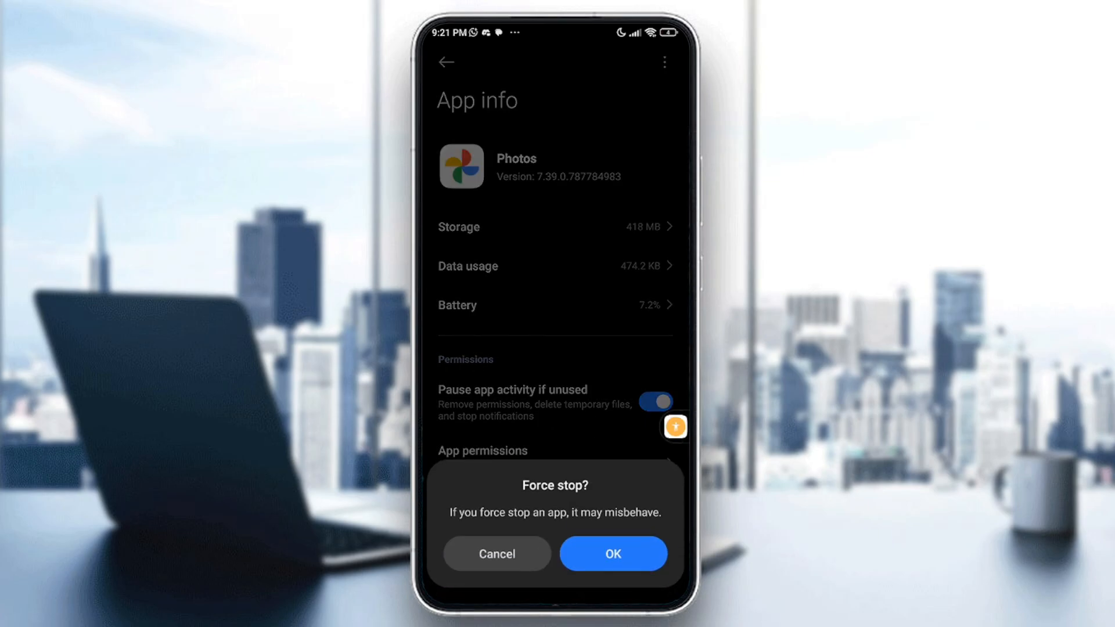
click(495, 553)
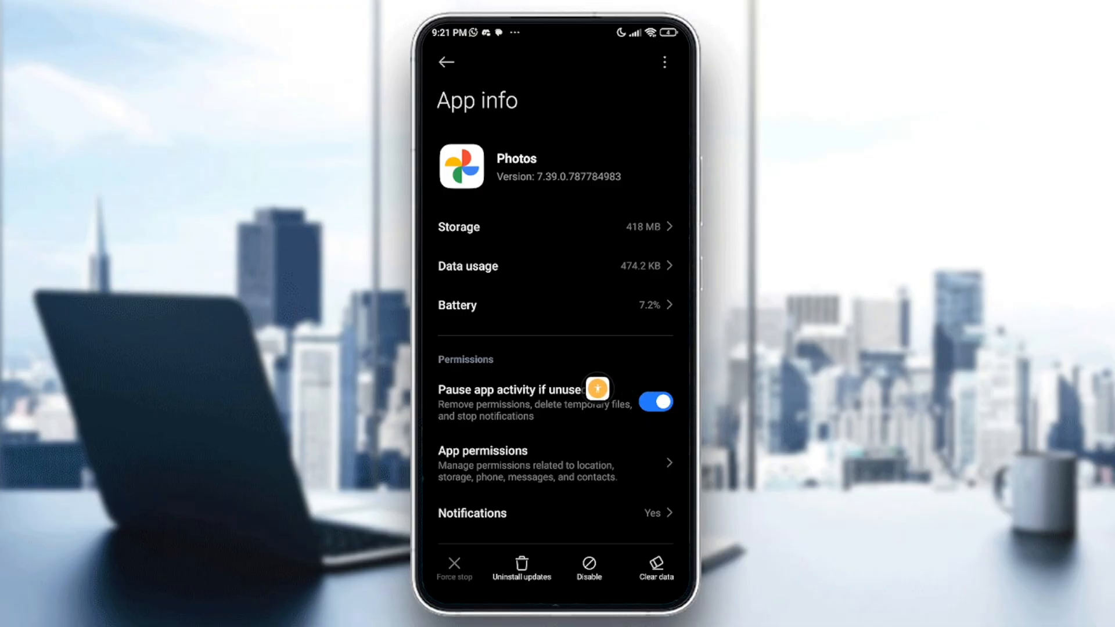
mouse_move(573, 238)
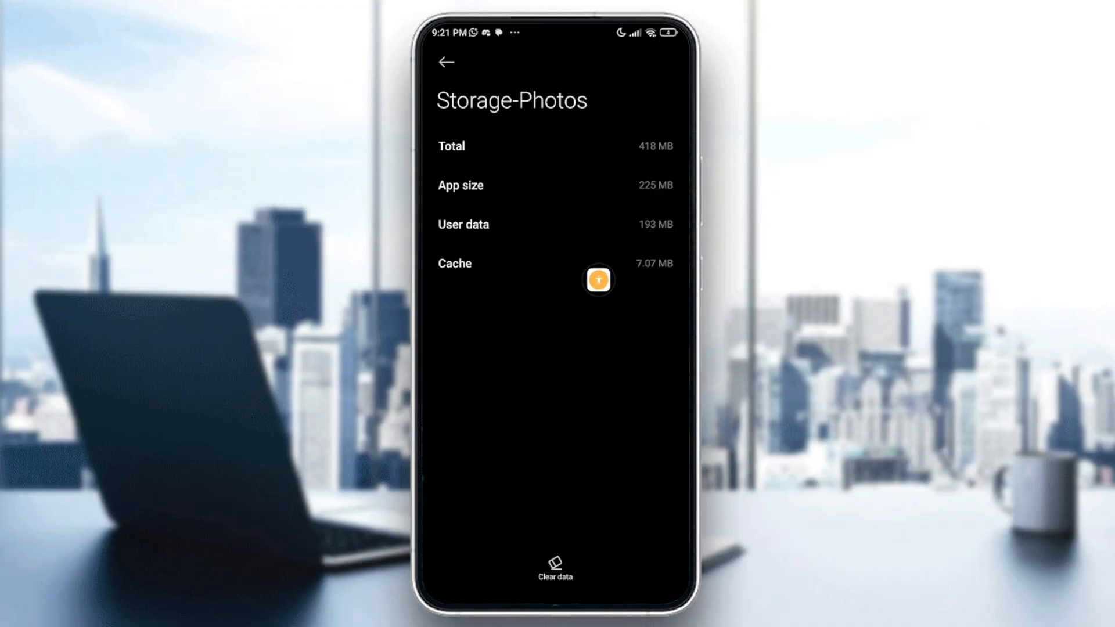
mouse_move(632, 549)
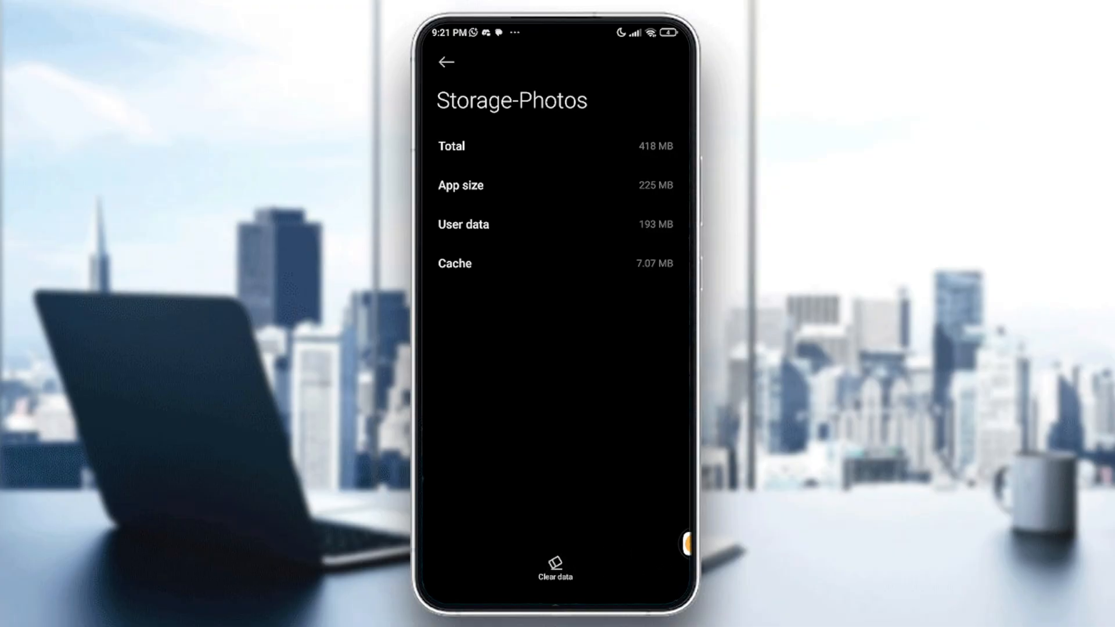
Under Clear data, choose Clear cache for Photos and confirm with OK
click(554, 562)
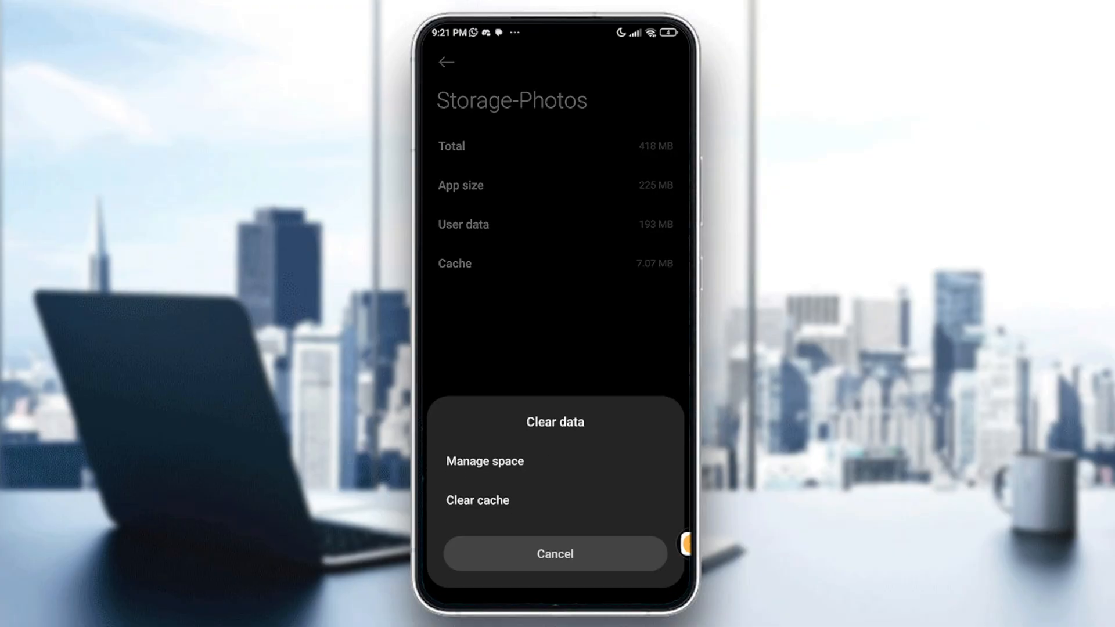
click(477, 500)
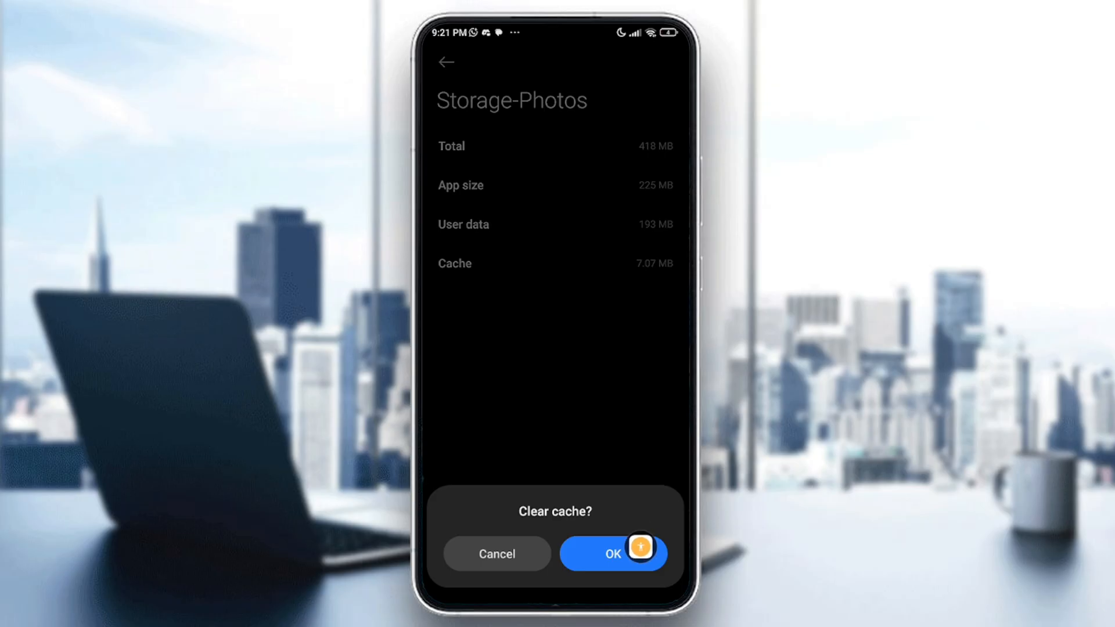
click(613, 554)
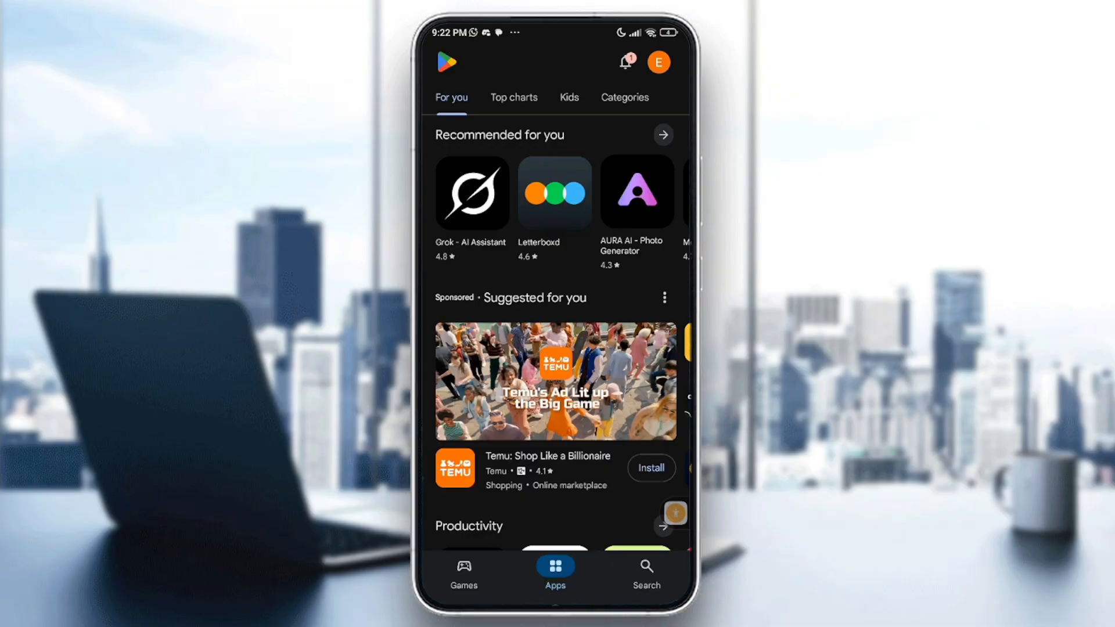
Switch to the Play Store Search tab to show recent searches
click(645, 573)
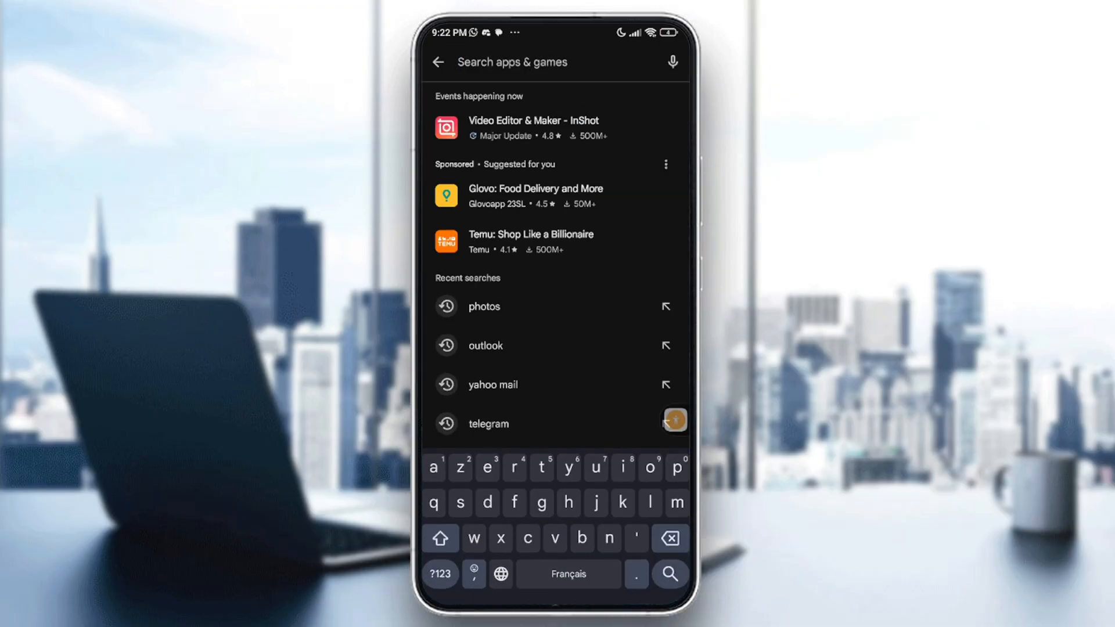